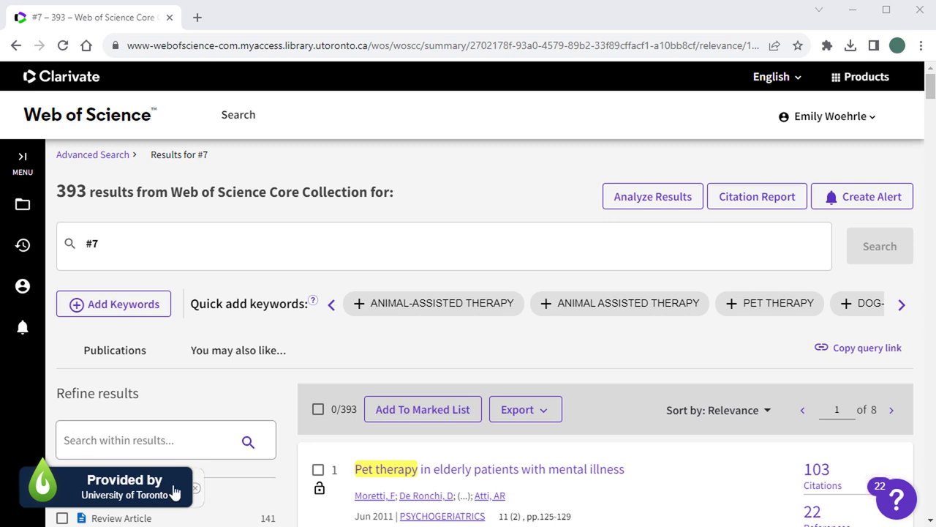
Show the available export formats for the 393 search results
{"action": "left_click", "coordinate": [526, 410]}
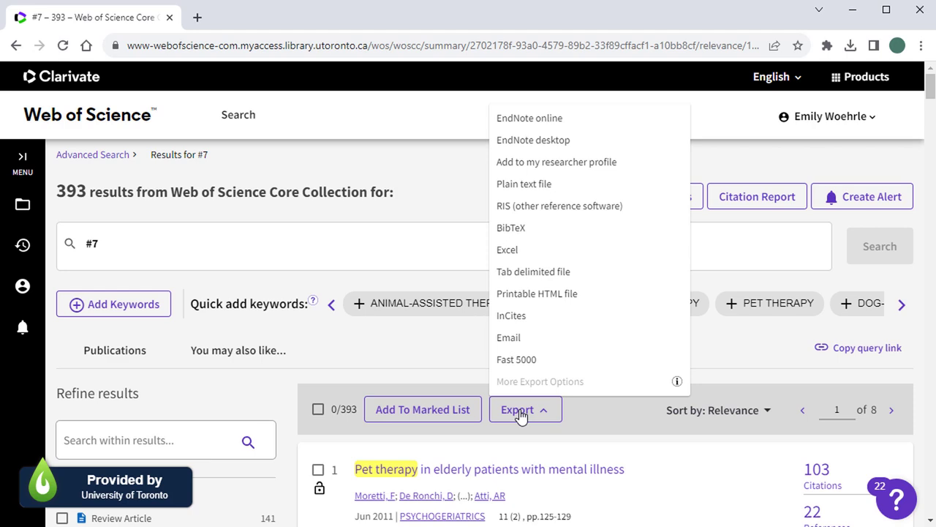
{"action": "mouse_move", "coordinate": [515, 216]}
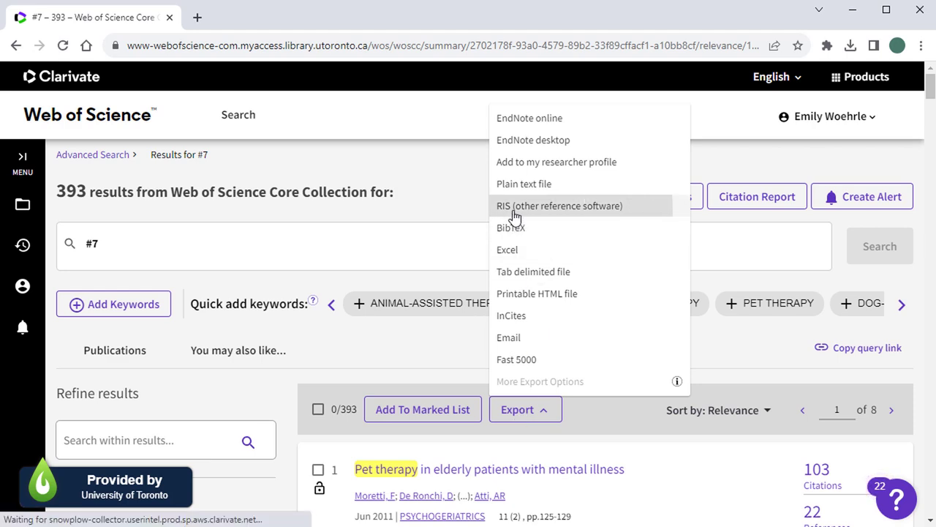
Choose 'RIS (other reference software)' as the export format for the results
{"action": "left_click", "coordinate": [558, 205]}
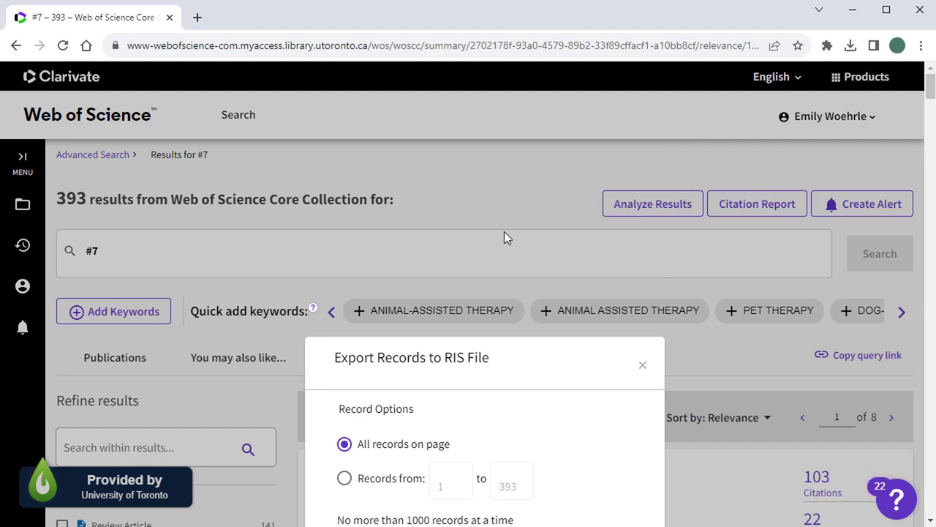
{"action": "scroll", "scroll_direction": "down", "scroll_amount": 3}
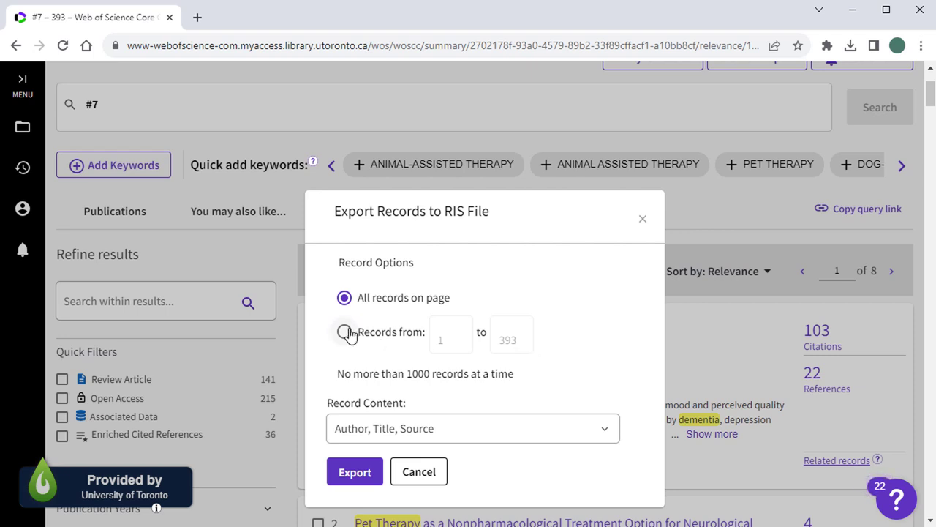
Export records 1 to 393 to RIS with Full Record content
{"action": "left_click", "coordinate": [343, 332]}
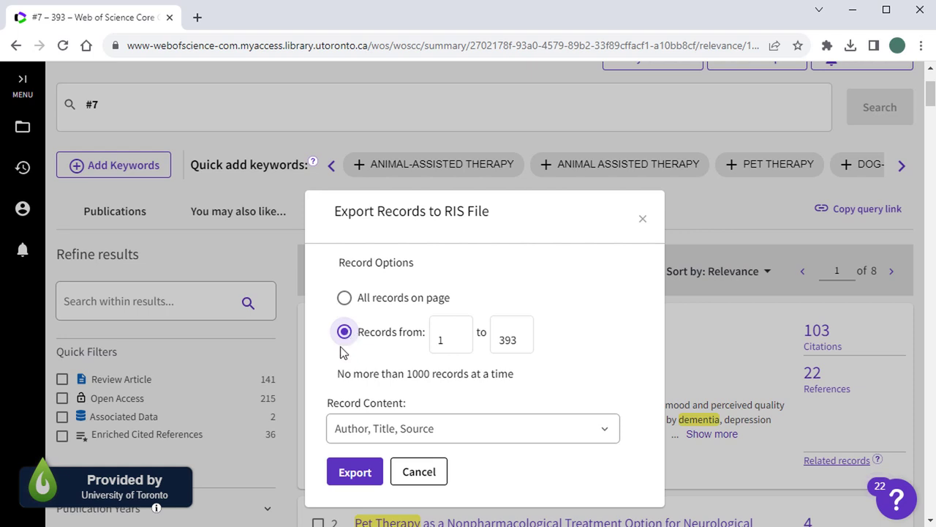
{"action": "left_click", "coordinate": [471, 428]}
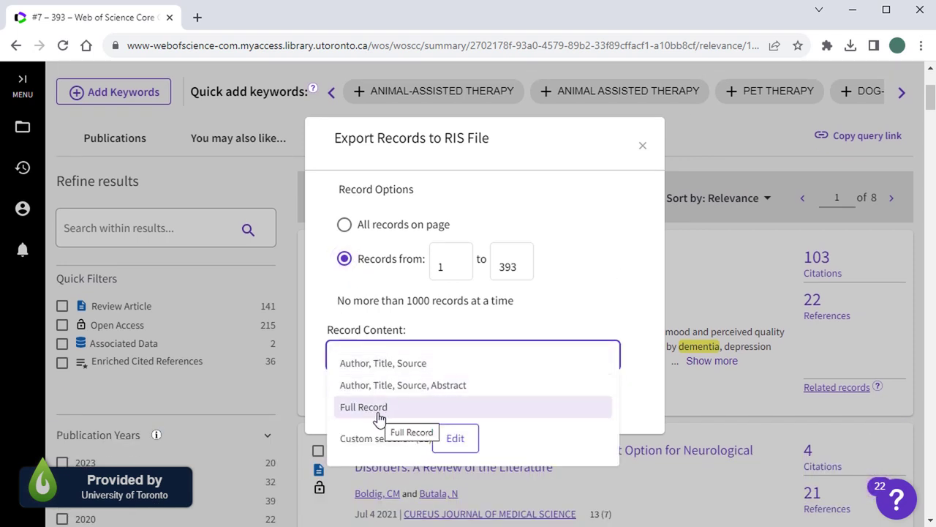
{"action": "left_click", "coordinate": [363, 406]}
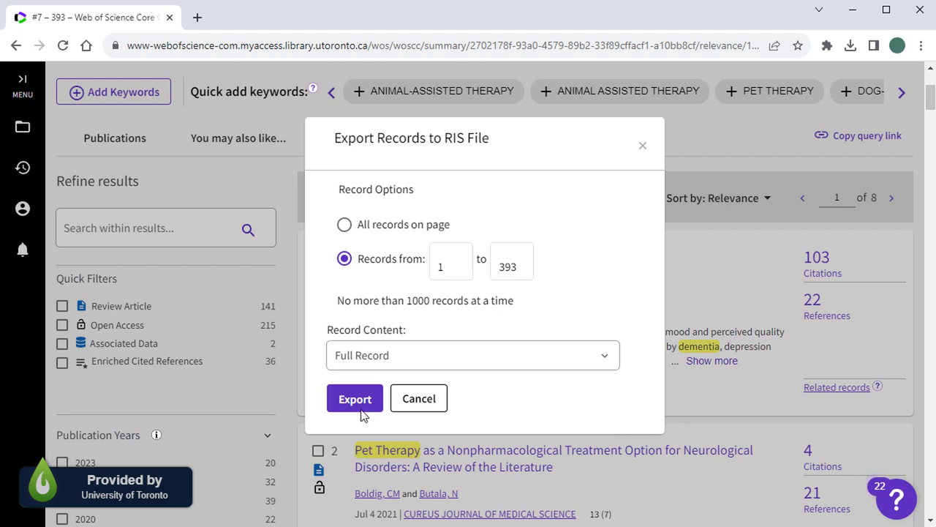
{"action": "left_click", "coordinate": [354, 398]}
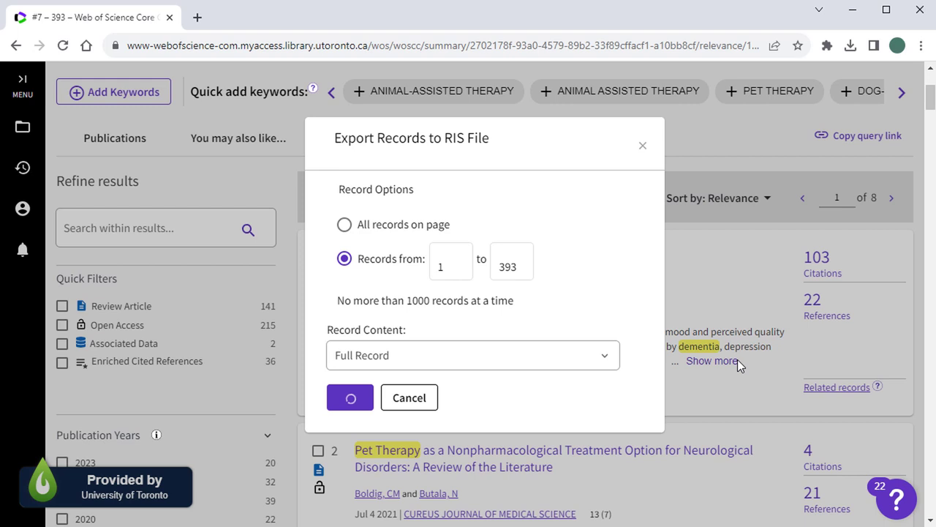
Reopen the RIS export form and start refilling the record range's last number
{"action": "left_click", "coordinate": [350, 398]}
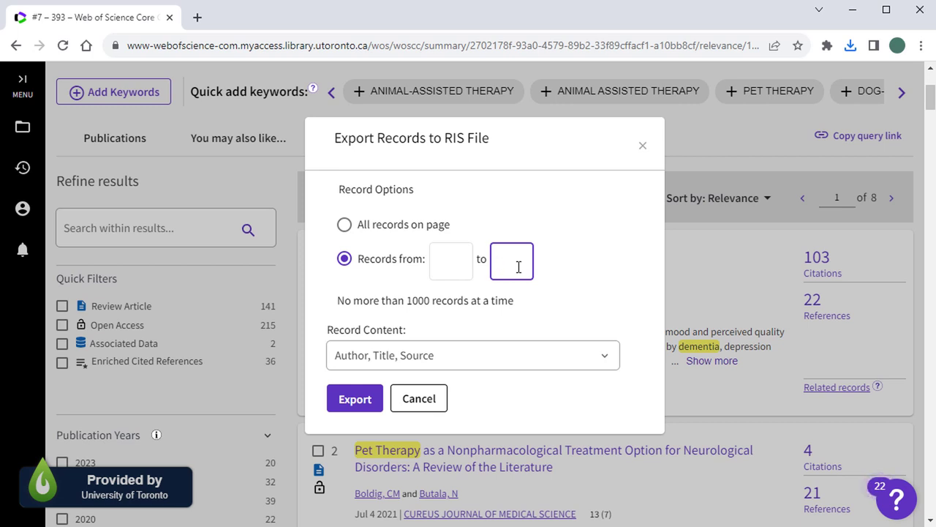
{"action": "left_click", "coordinate": [512, 261]}
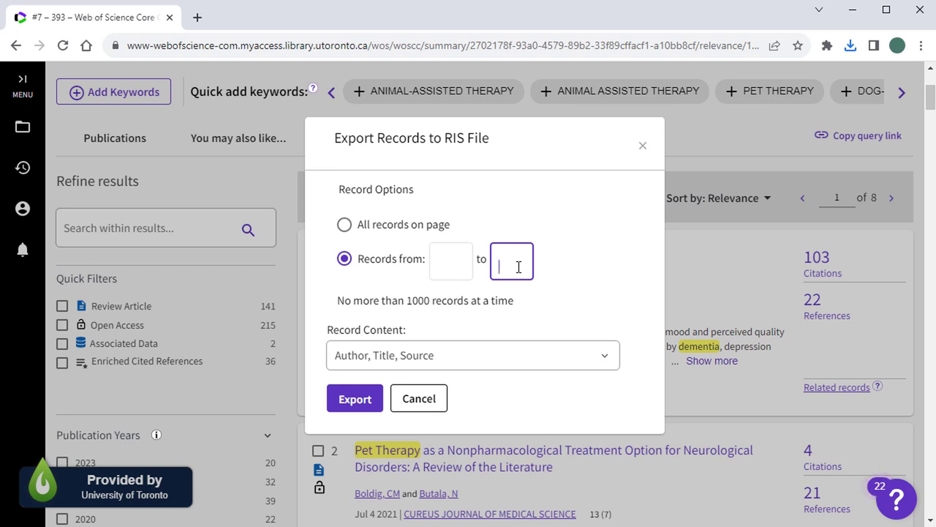